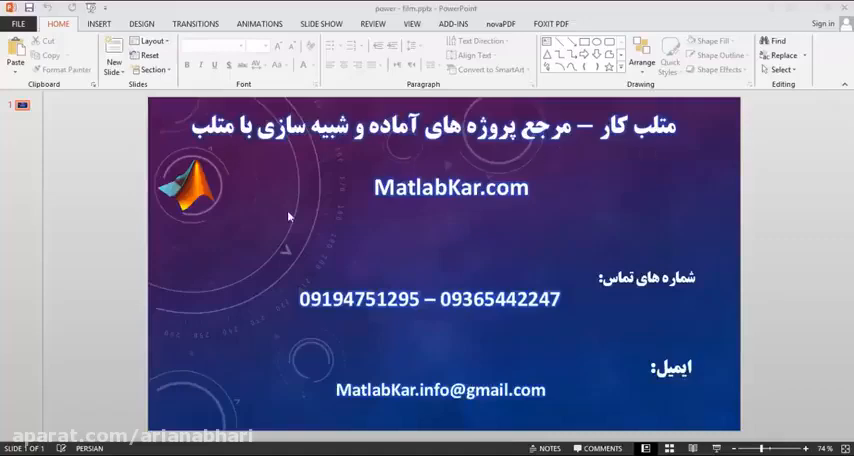
mouse_move(290, 314)
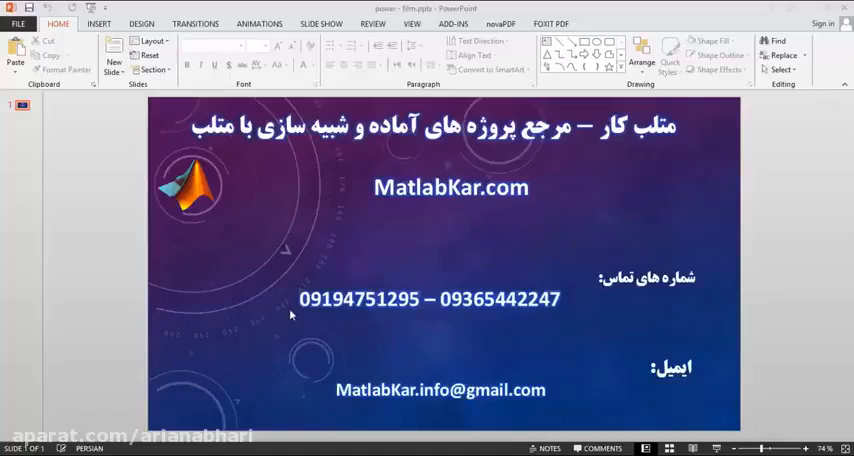